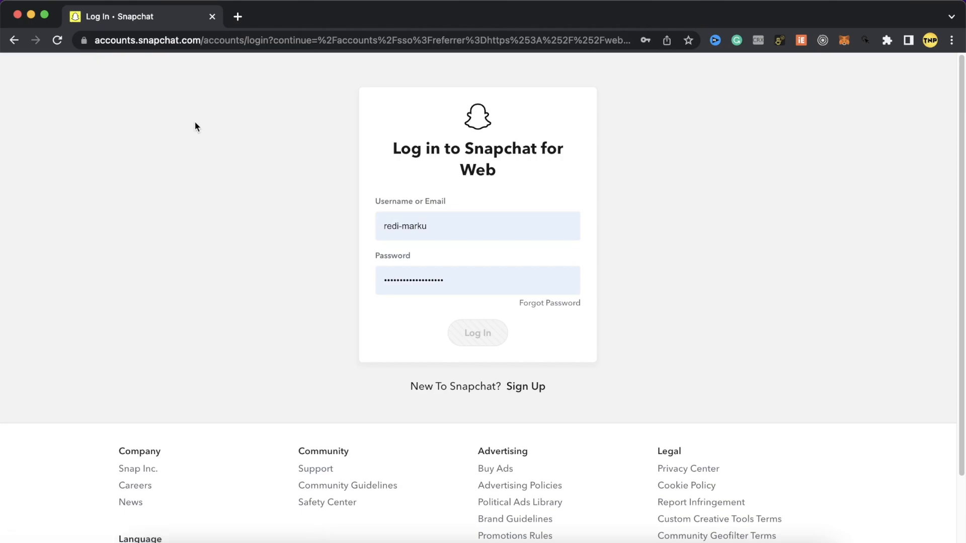
# Step: Log in with the saved username and password
pyautogui.click(477, 281)
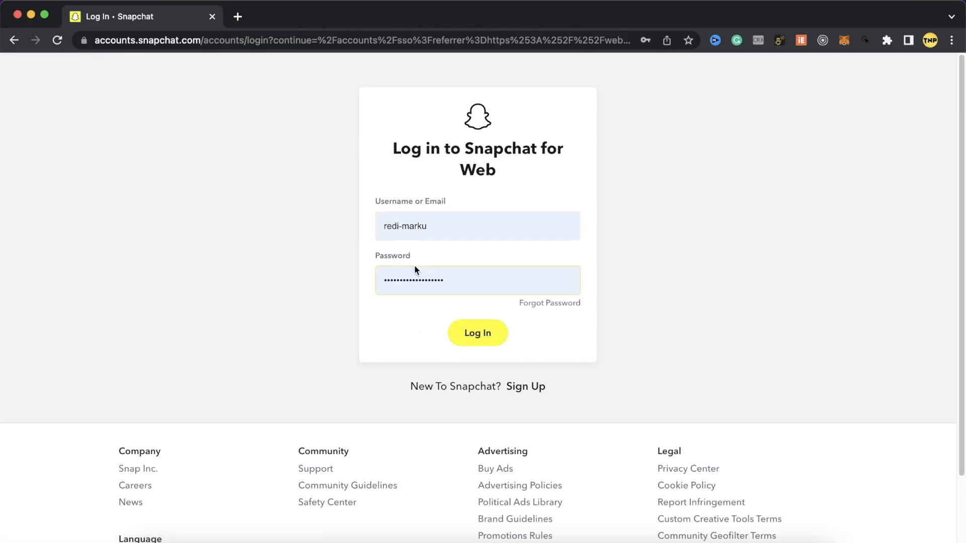
pyautogui.moveTo(501, 368)
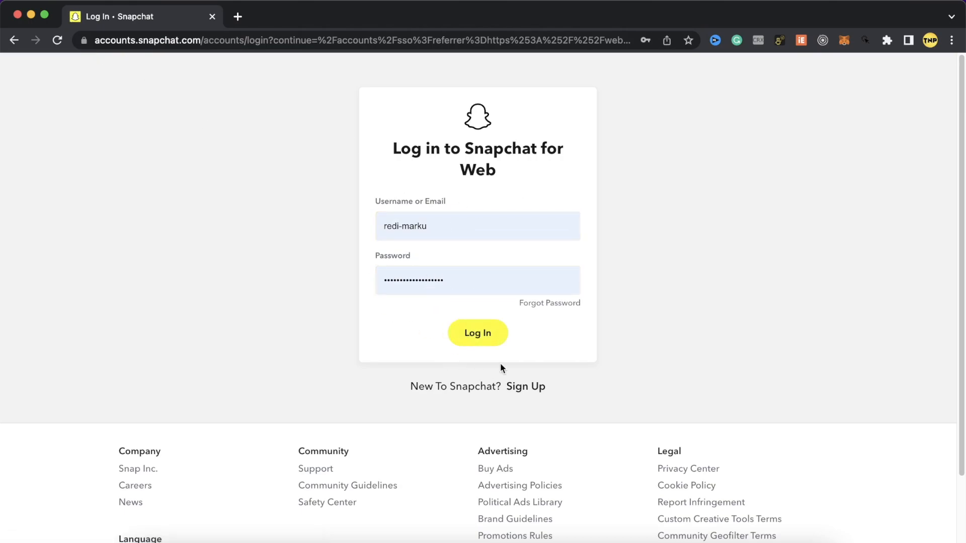
pyautogui.click(477, 333)
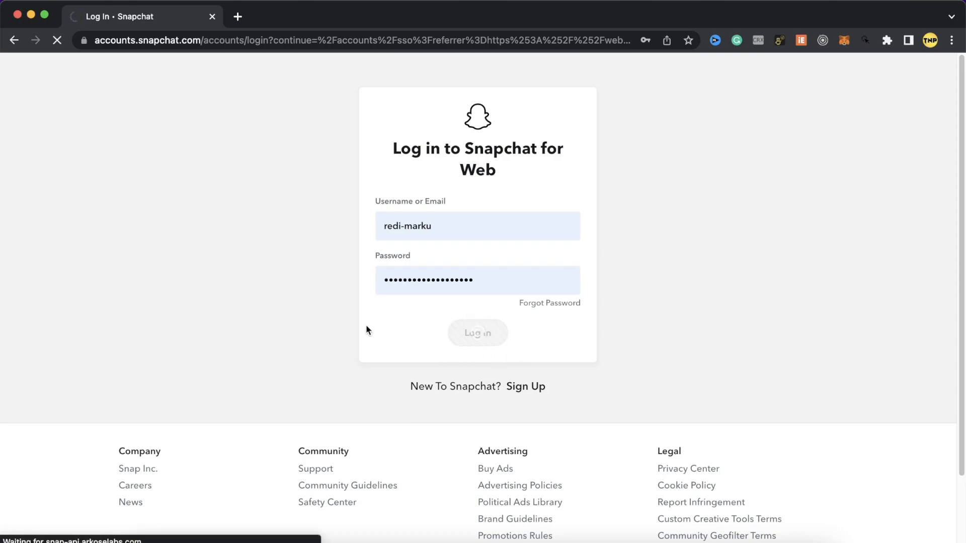
# Step: Enter the phone verification code in the Enter code field and submit it
pyautogui.click(477, 332)
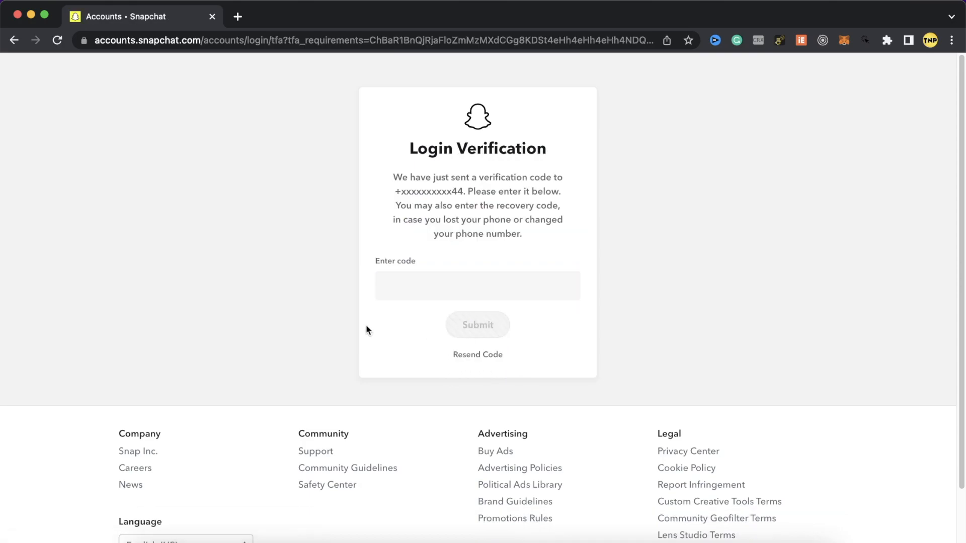
pyautogui.click(477, 286)
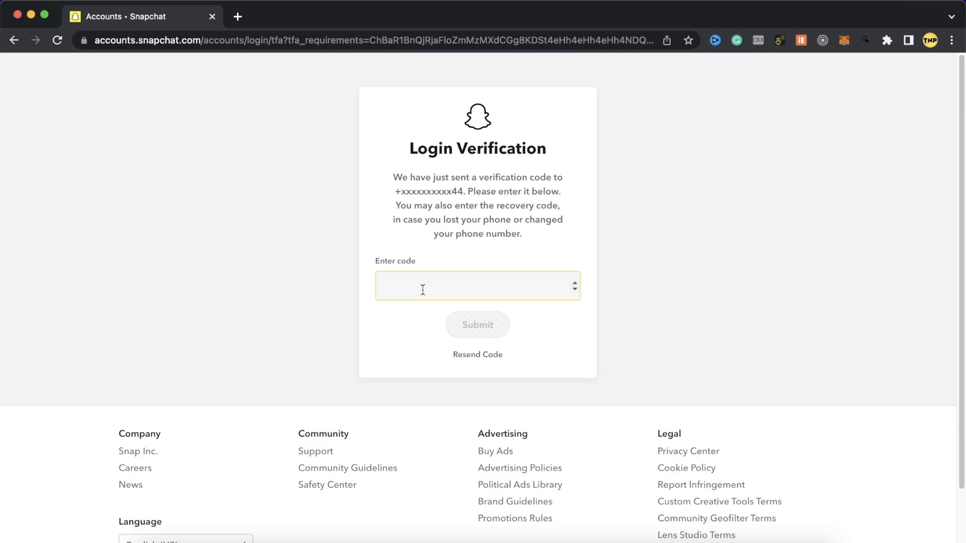
pyautogui.click(477, 285)
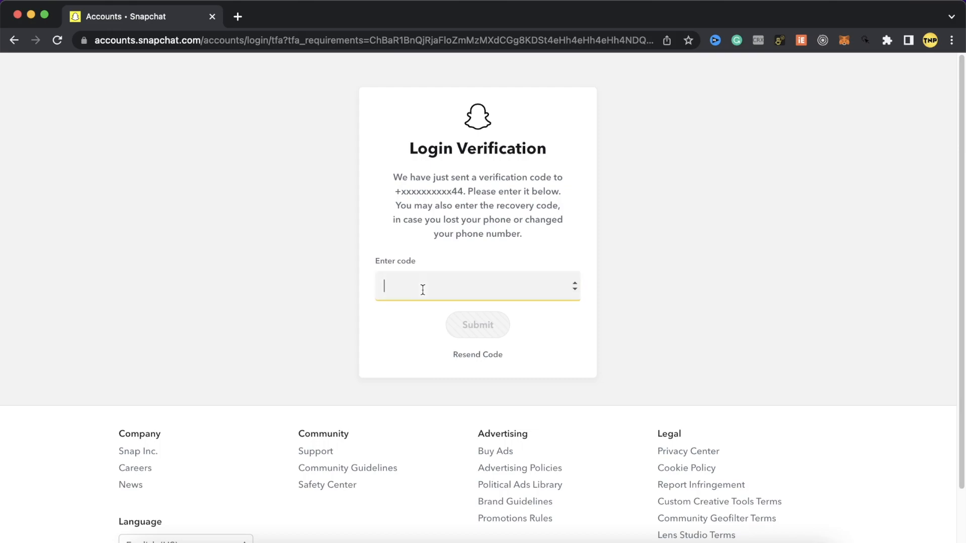
pyautogui.click(477, 325)
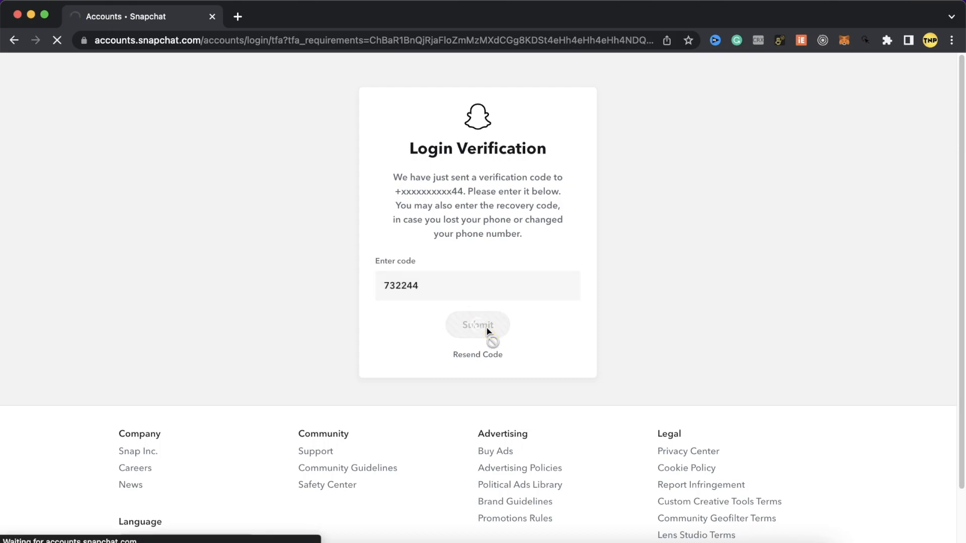
# Step: Answer Yes to the phone prompt asking about browser access so the chat home opens
pyautogui.click(477, 325)
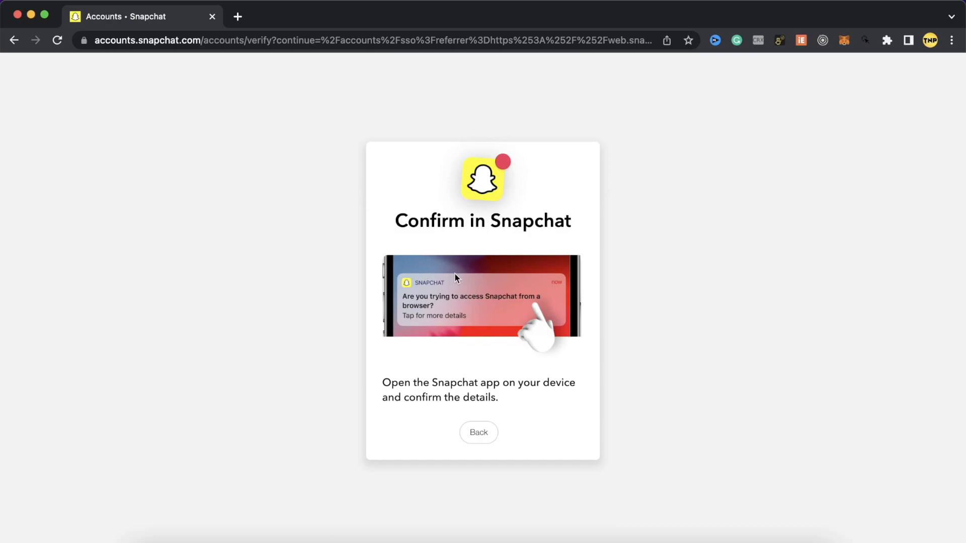
pyautogui.moveTo(438, 270)
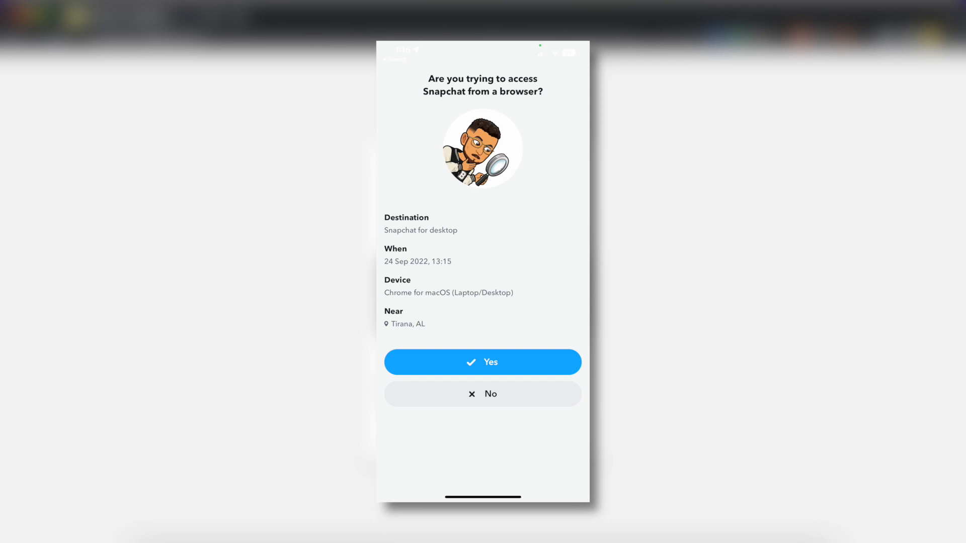
pyautogui.click(481, 362)
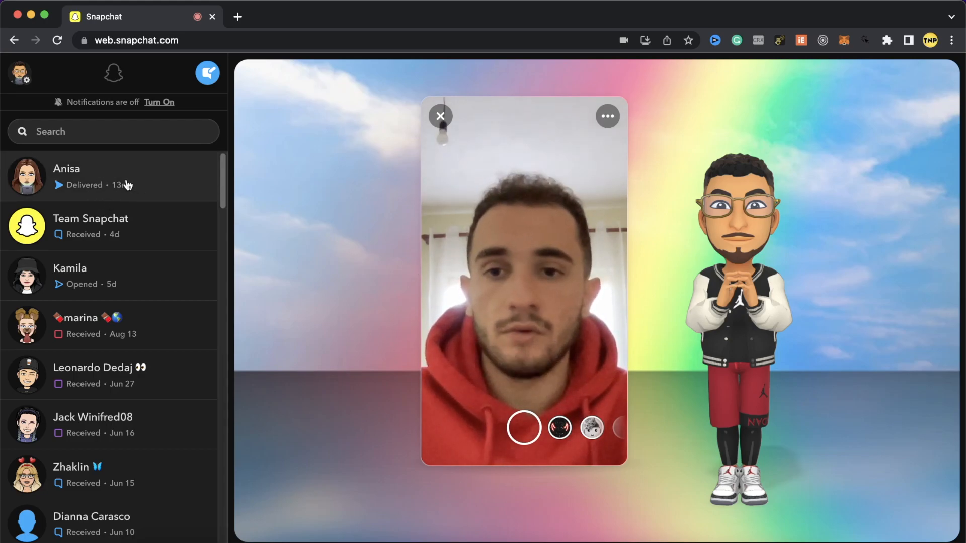
# Step: Send the message 'test' in the top chat with Anisa, cancelling the media file picker
pyautogui.click(111, 177)
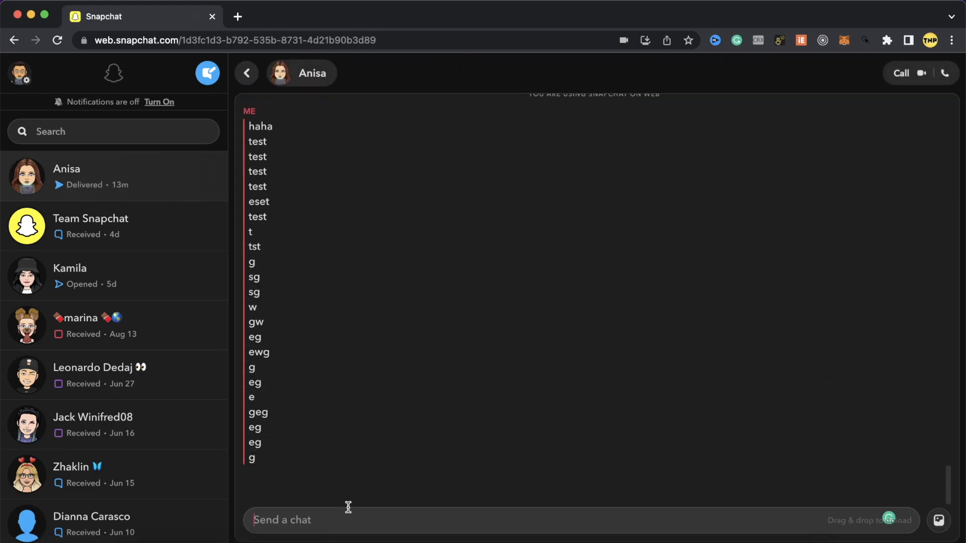
pyautogui.press('Return')
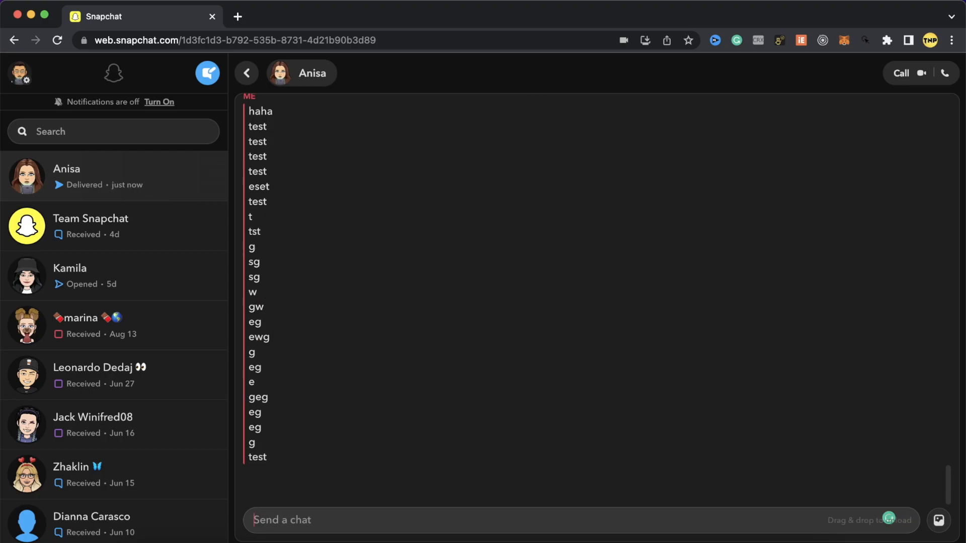
pyautogui.click(942, 520)
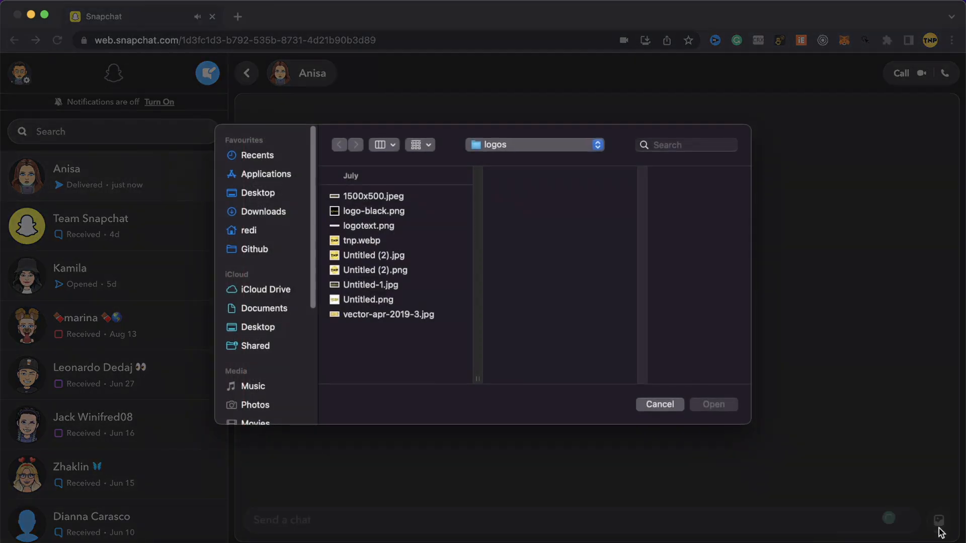
pyautogui.click(658, 404)
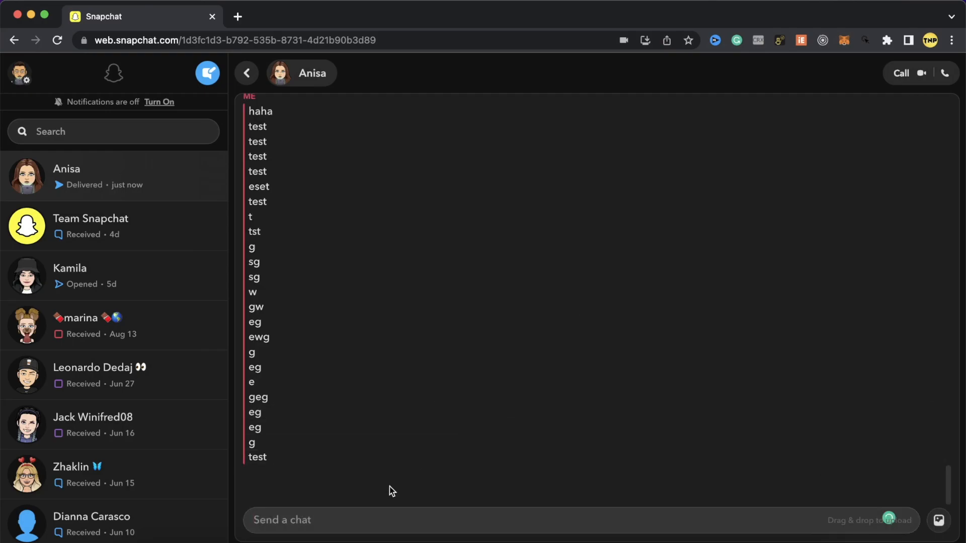
pyautogui.moveTo(440, 479)
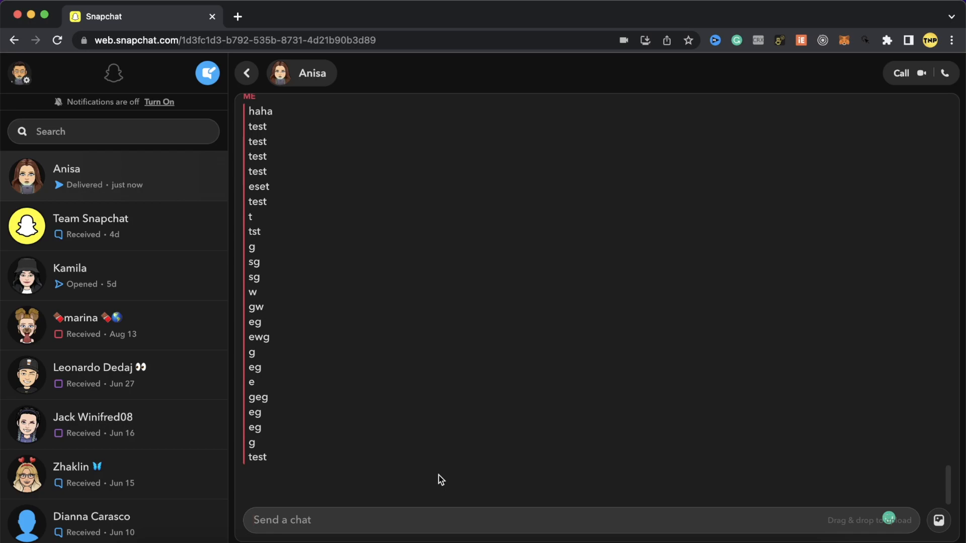
pyautogui.moveTo(517, 382)
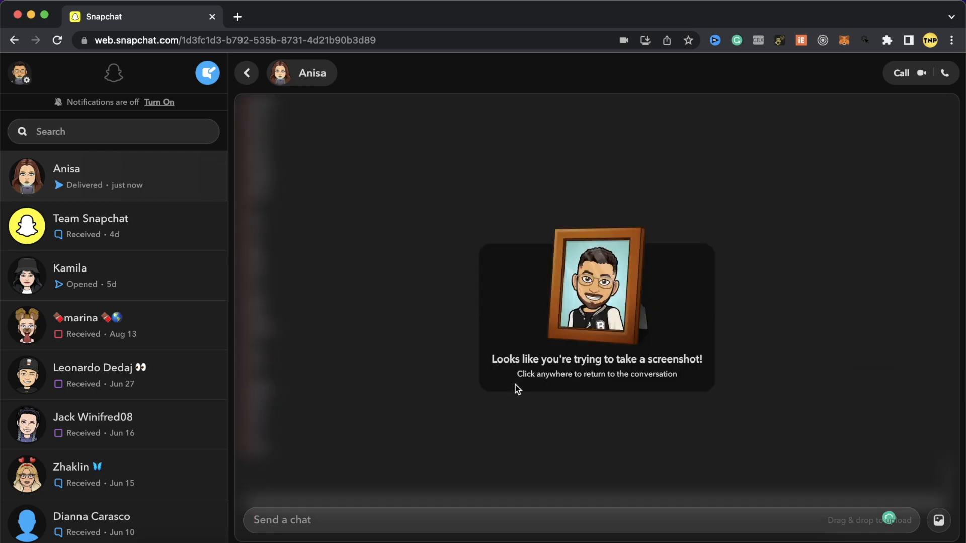
pyautogui.moveTo(589, 389)
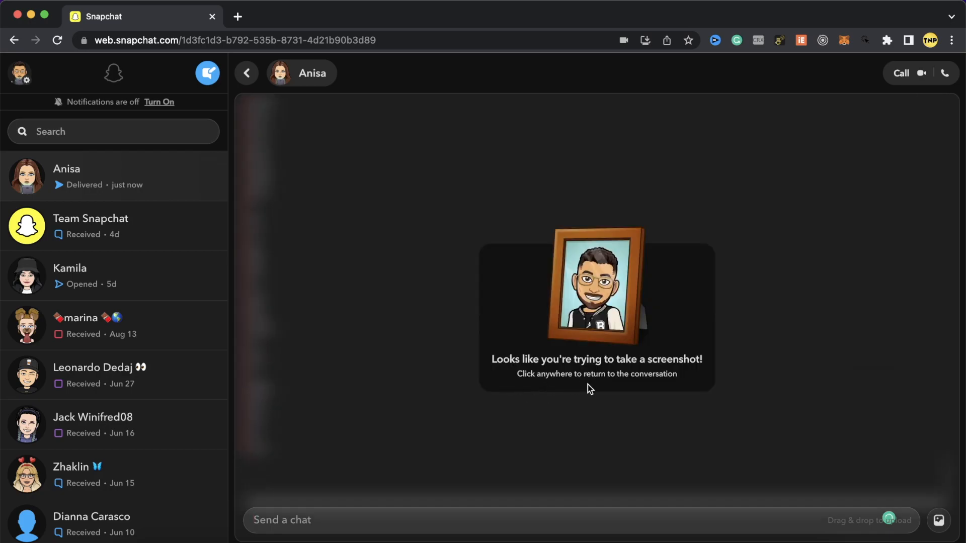
pyautogui.moveTo(511, 420)
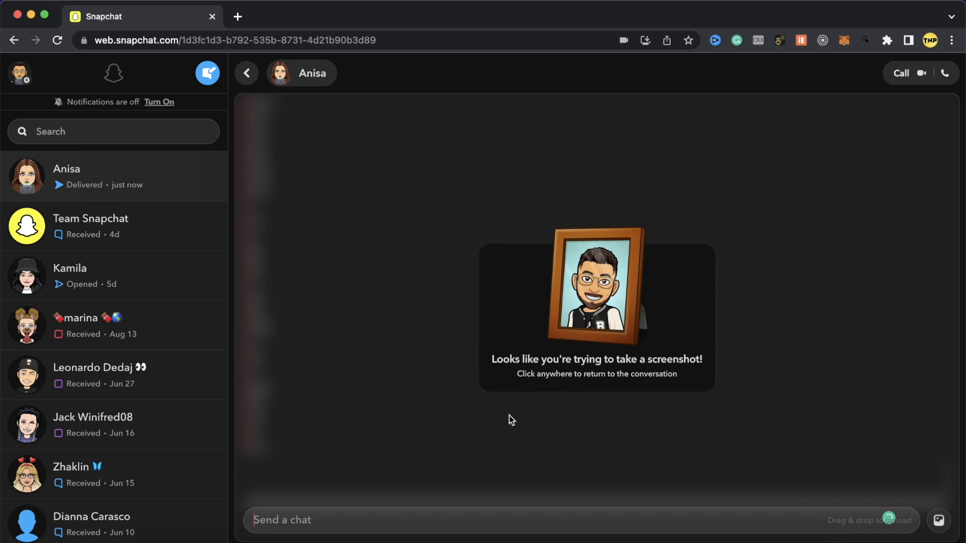
pyautogui.moveTo(481, 385)
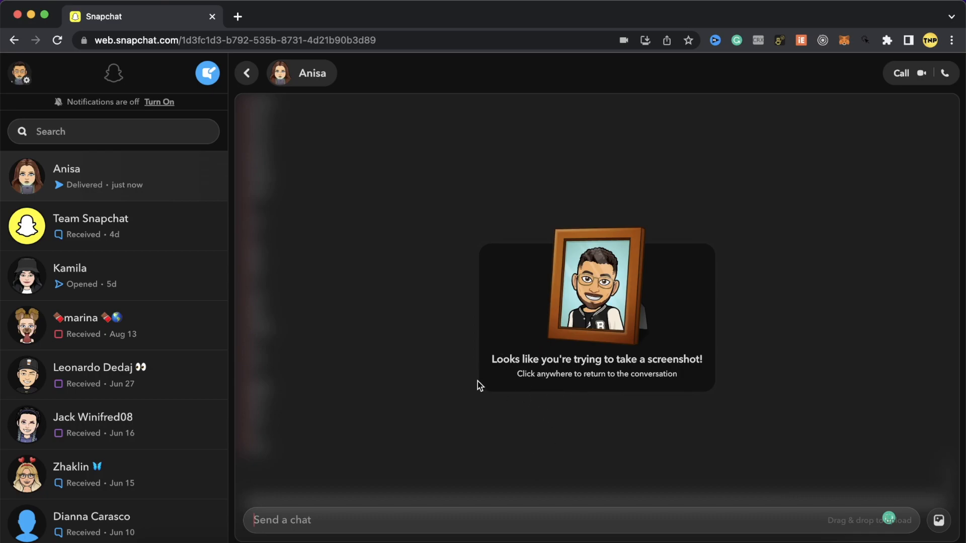
pyautogui.moveTo(562, 406)
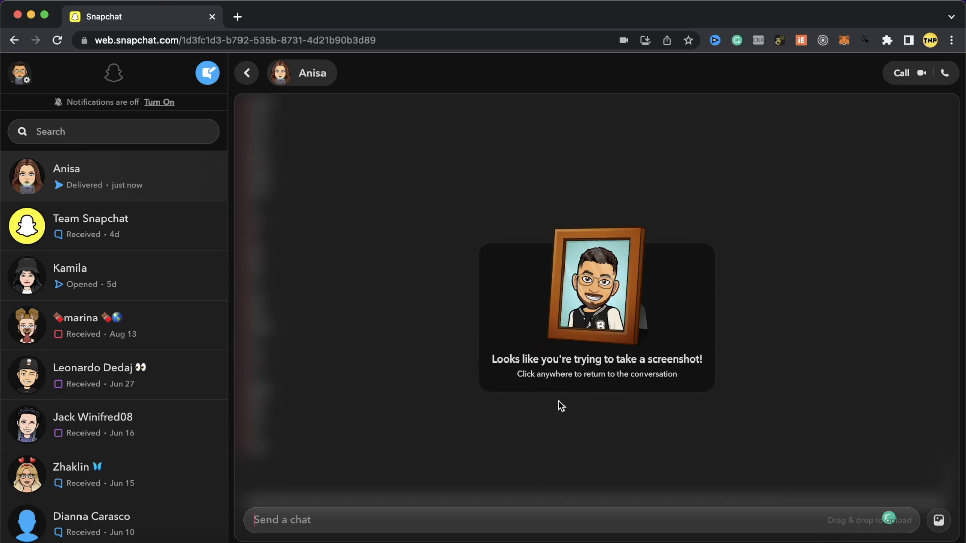
# Step: Dismiss the 'Looks like you're trying to take a screenshot!' overlay after the Cmd+Shift+3 capture
pyautogui.click(561, 406)
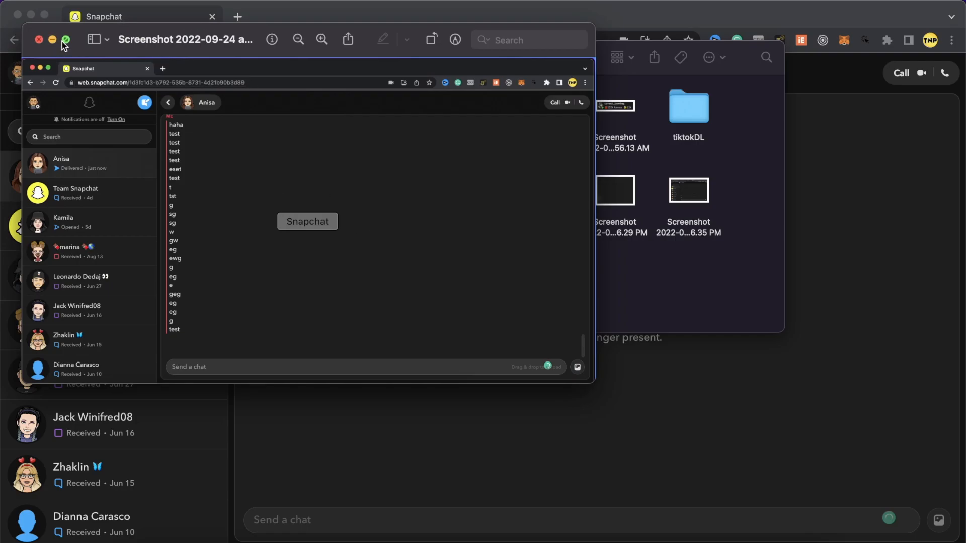
# Step: Close the Preview window showing the unblurred Anisa chat screenshot
pyautogui.click(38, 39)
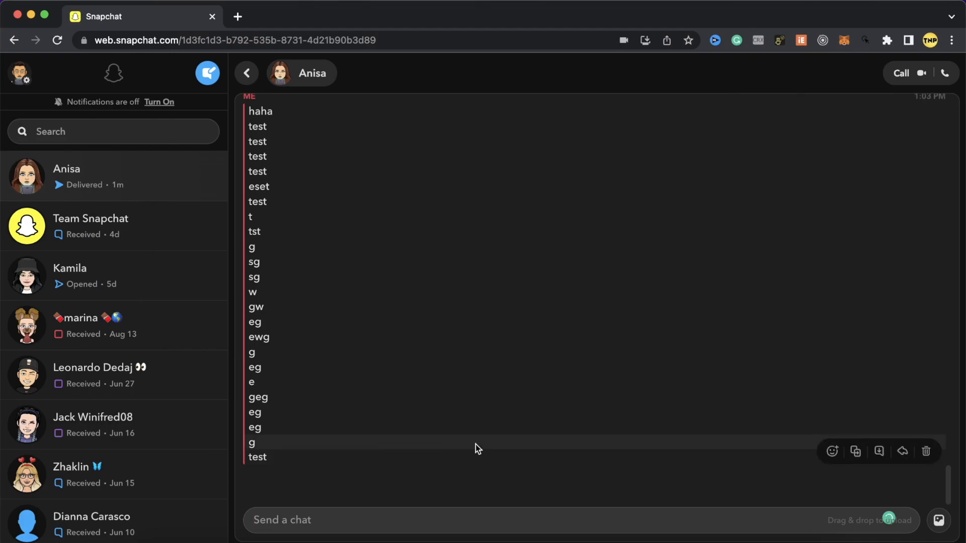
pyautogui.moveTo(673, 485)
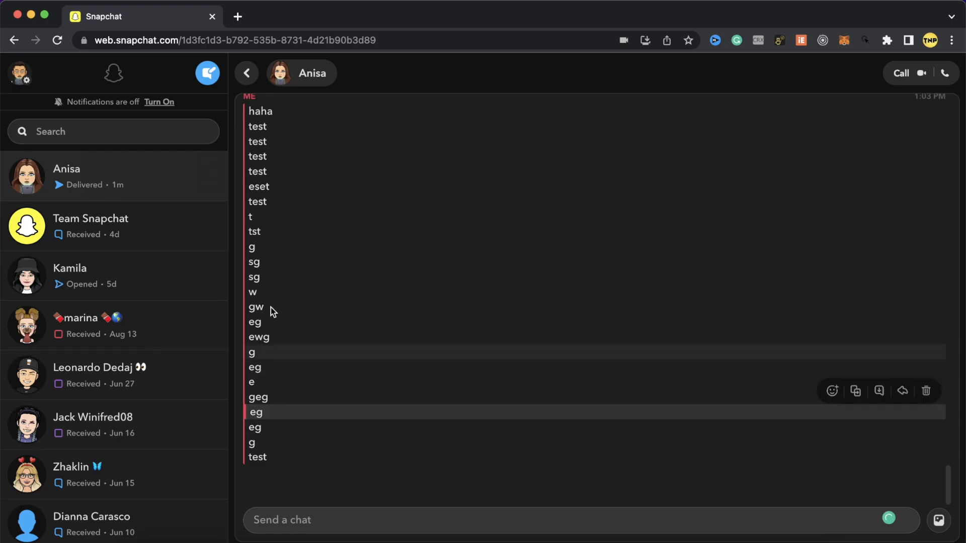
pyautogui.moveTo(590, 300)
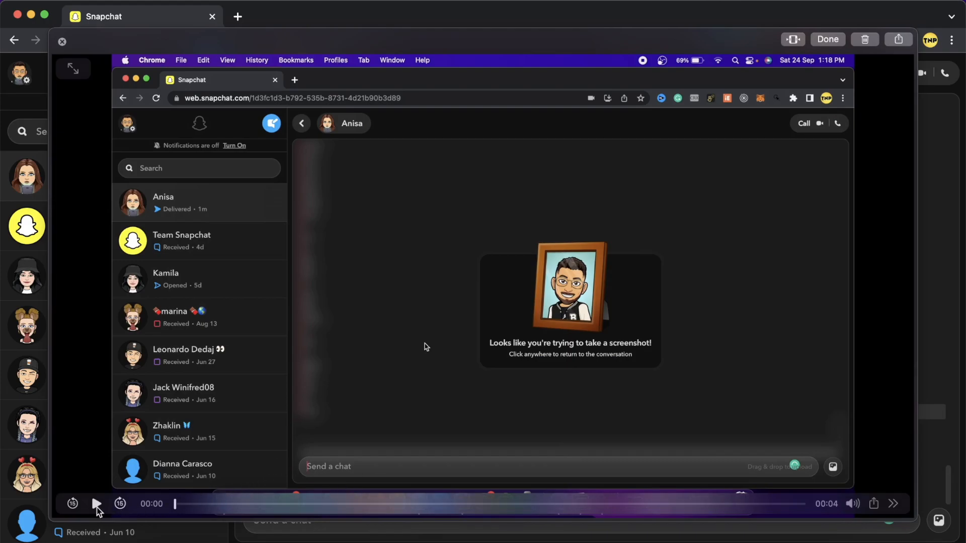
# Step: Play the screen recording of the Anisa conversation through, then close it with Done
pyautogui.click(97, 504)
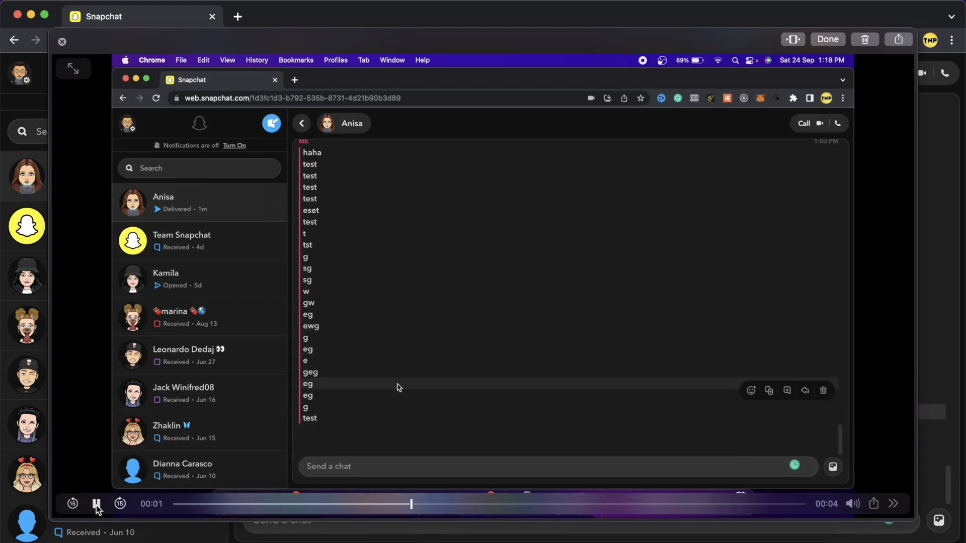
pyautogui.click(96, 503)
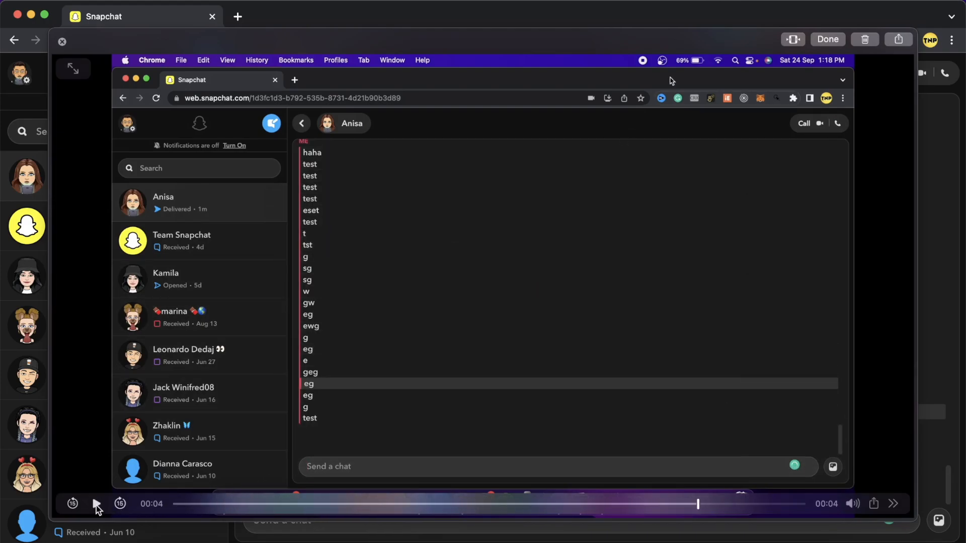
pyautogui.click(826, 39)
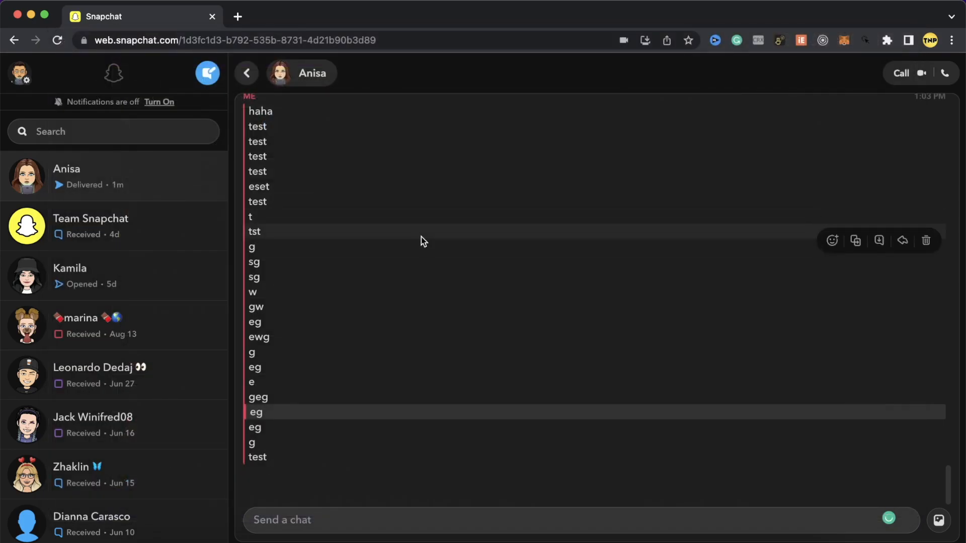